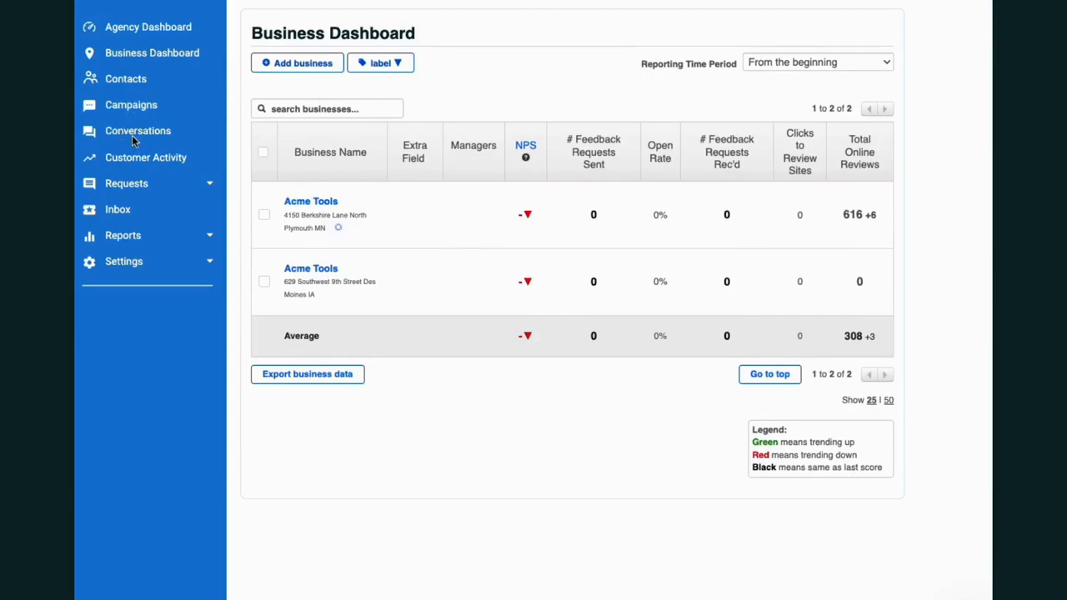
{"action": "mouse_move", "coordinate": [146, 138]}
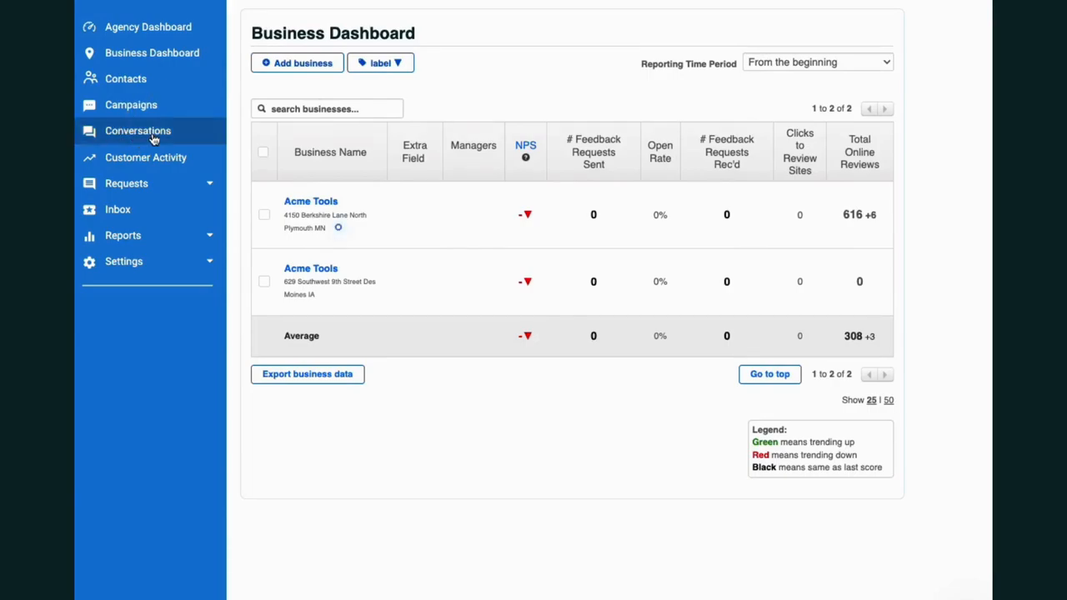
Go to the Add-Ons & Integrations page listing both Acme Tools locations at $0/month
{"action": "left_click", "coordinate": [137, 130]}
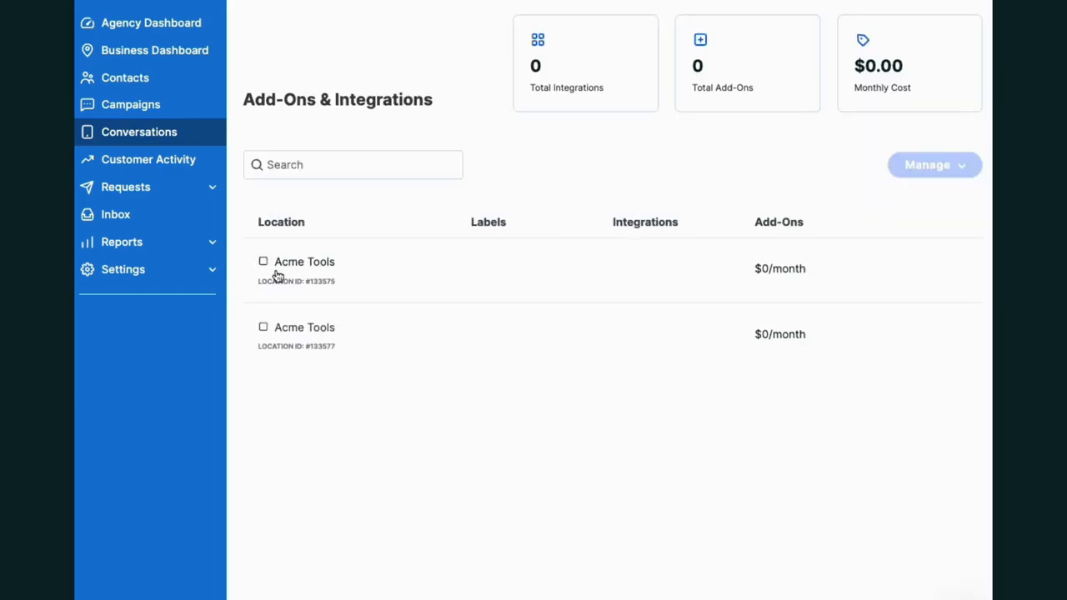
Enable the 1000 Webchat + Conversation SMS credits add-on for the first Acme Tools location
{"action": "left_click", "coordinate": [262, 261]}
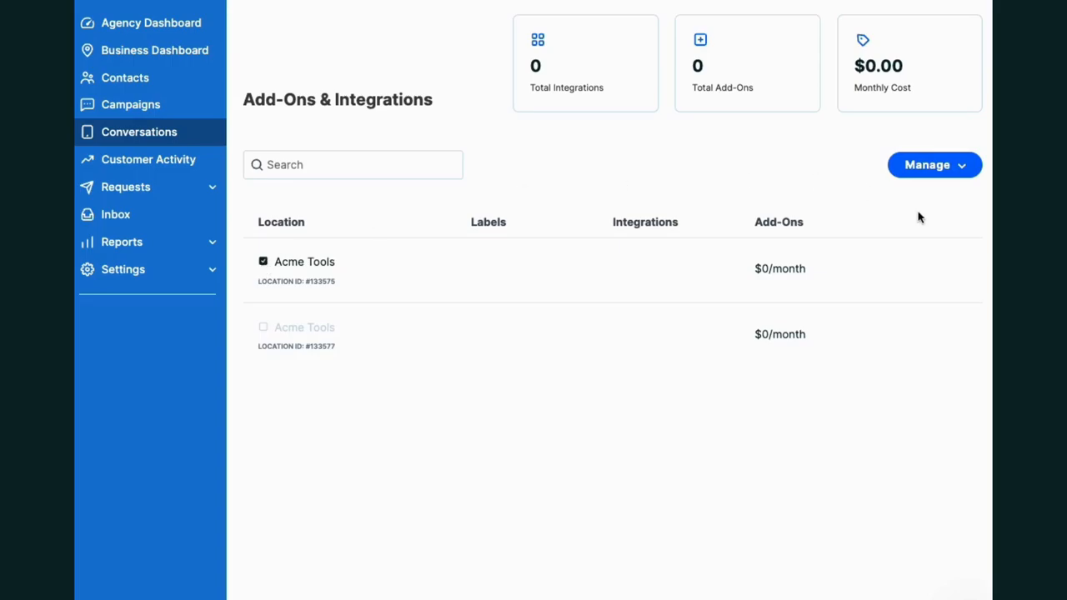
{"action": "left_click", "coordinate": [933, 164]}
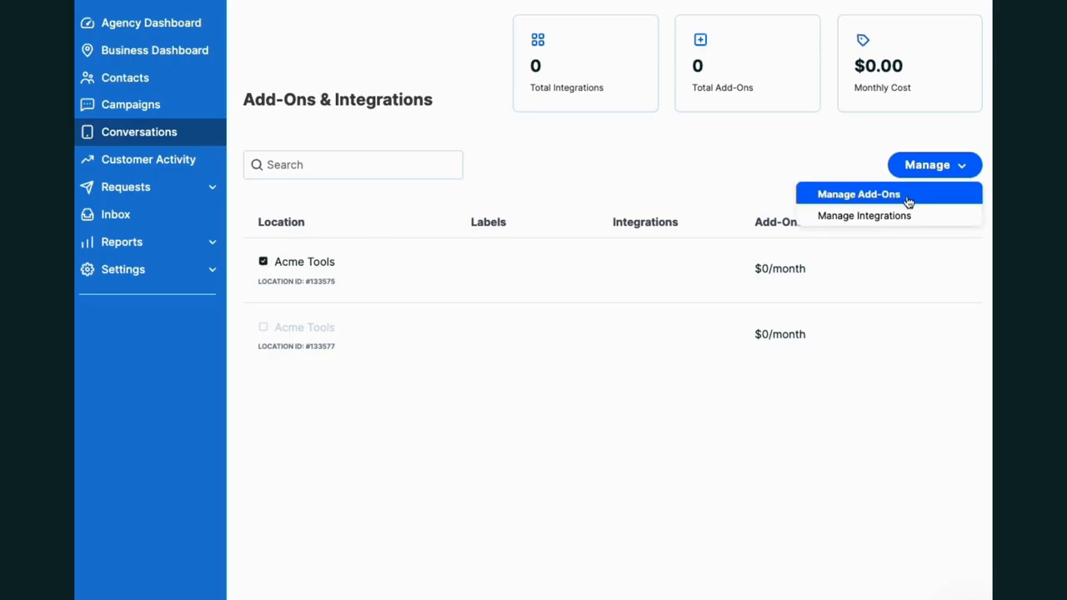
{"action": "left_click", "coordinate": [856, 193]}
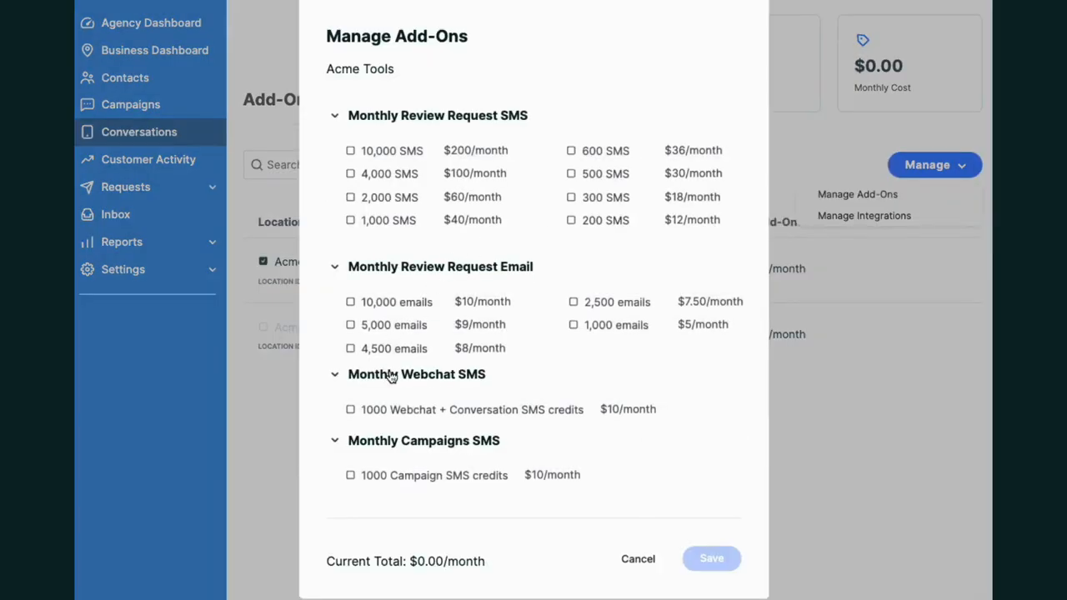
{"action": "double_click", "coordinate": [442, 374]}
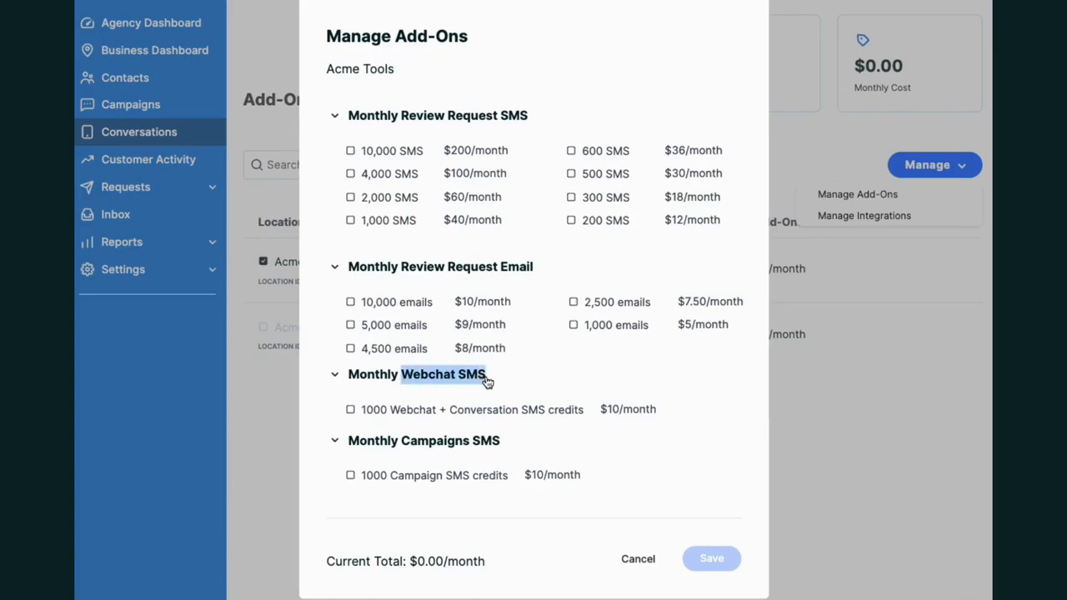
{"action": "left_click", "coordinate": [334, 374]}
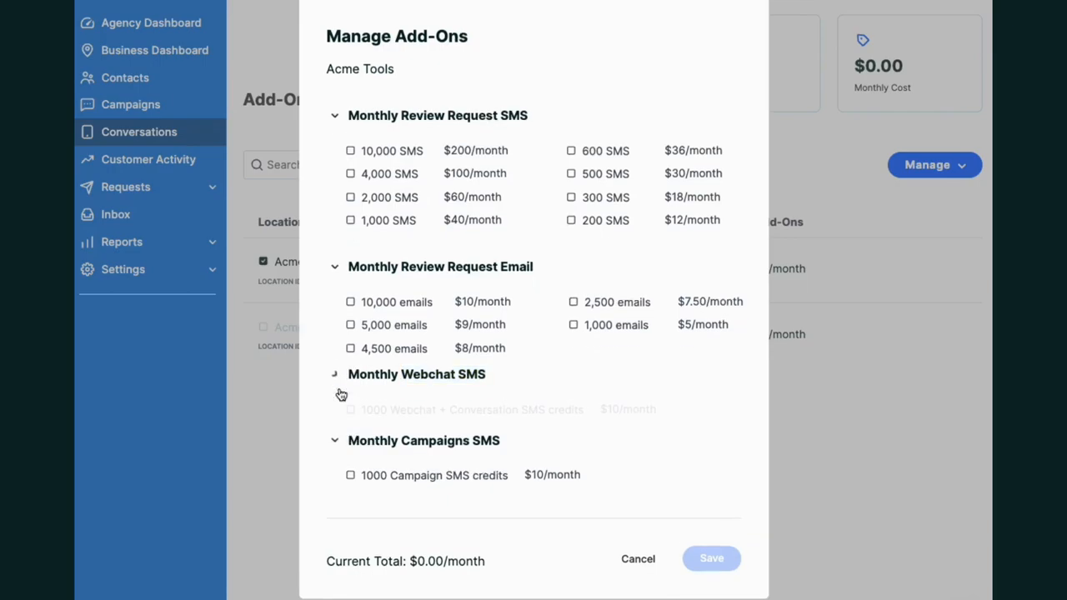
{"action": "left_click", "coordinate": [350, 402]}
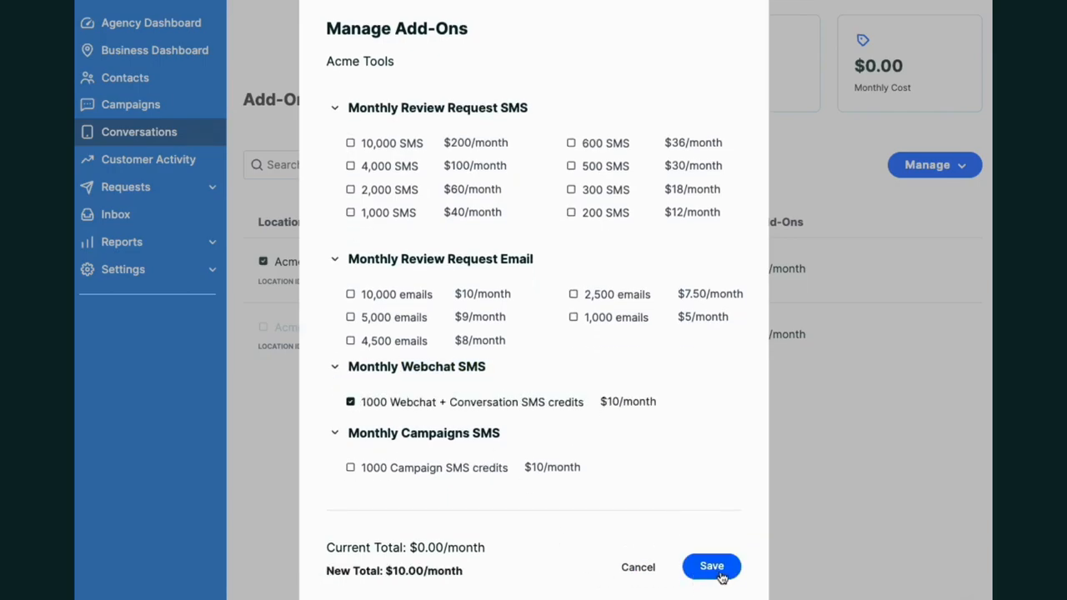
{"action": "left_click", "coordinate": [711, 566]}
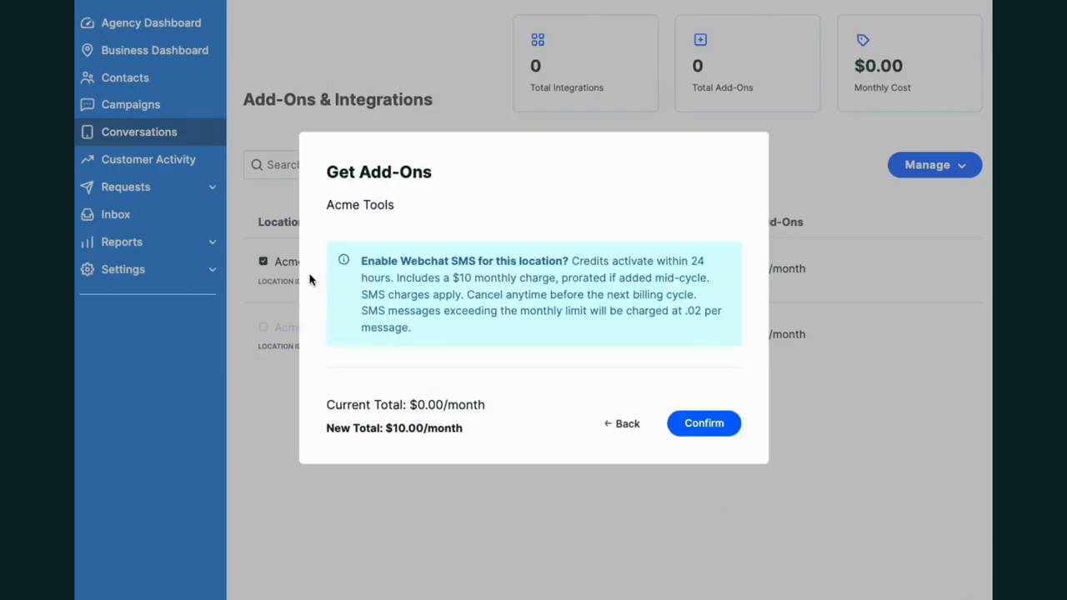
{"action": "mouse_move", "coordinate": [732, 292]}
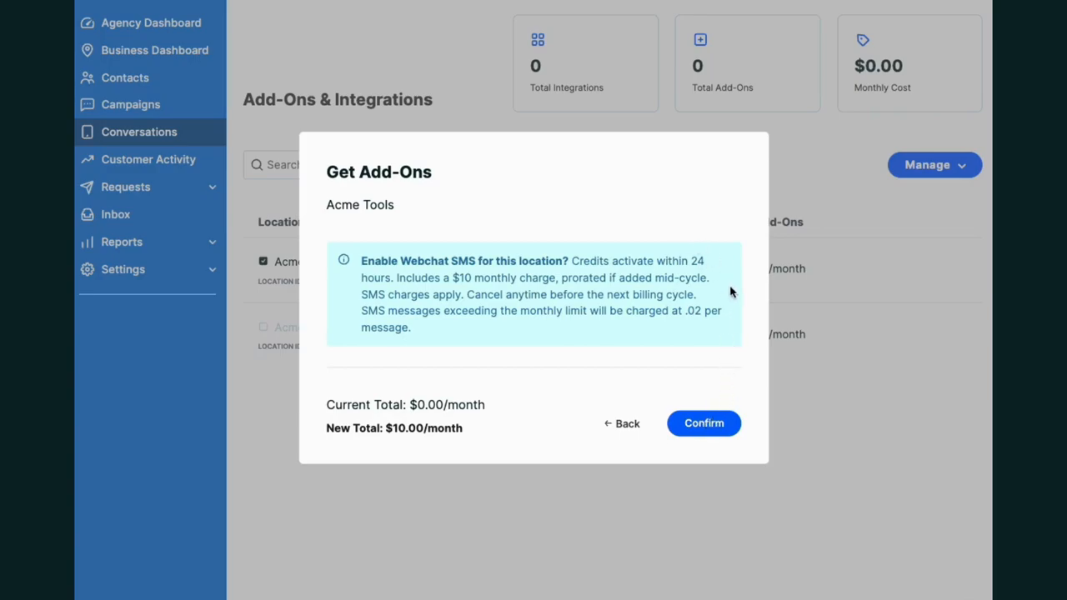
{"action": "left_click", "coordinate": [704, 423]}
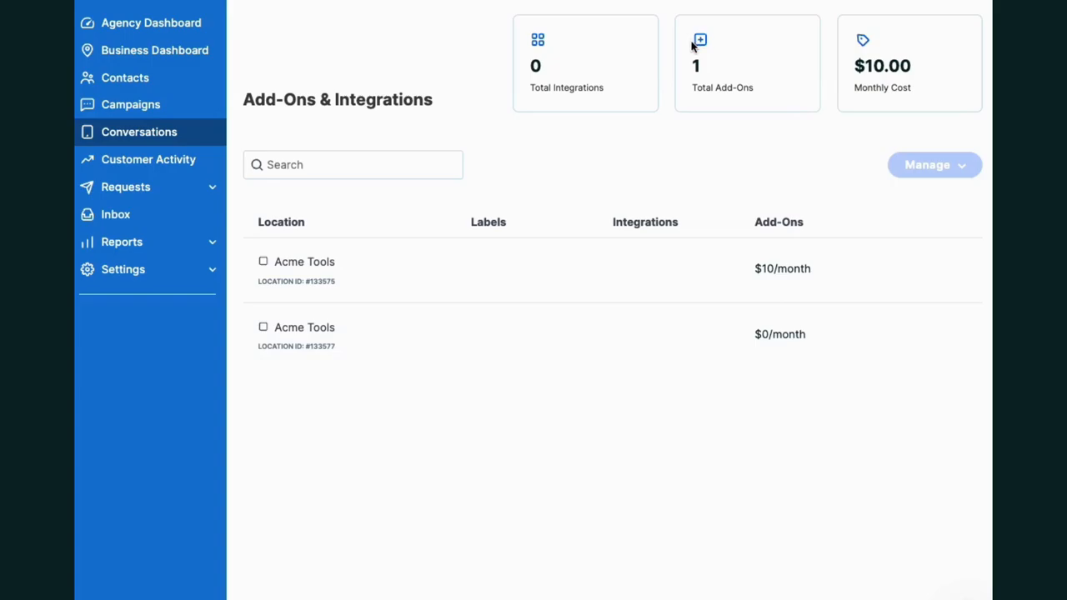
{"action": "mouse_move", "coordinate": [293, 265]}
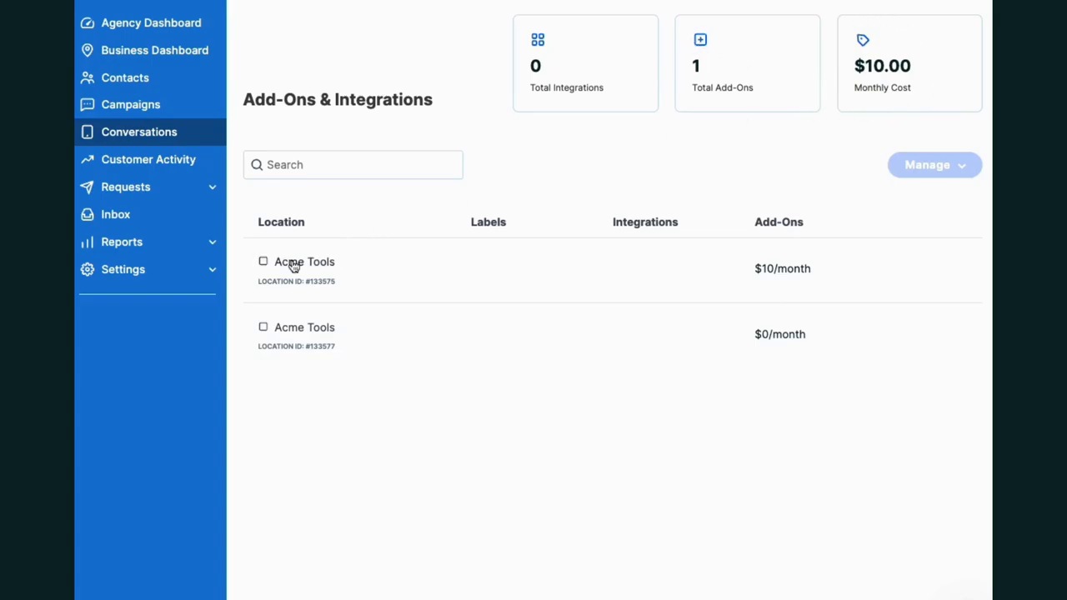
Untick and remove the Webchat SMS credits add-on from the first Acme Tools location
{"action": "left_click", "coordinate": [263, 261]}
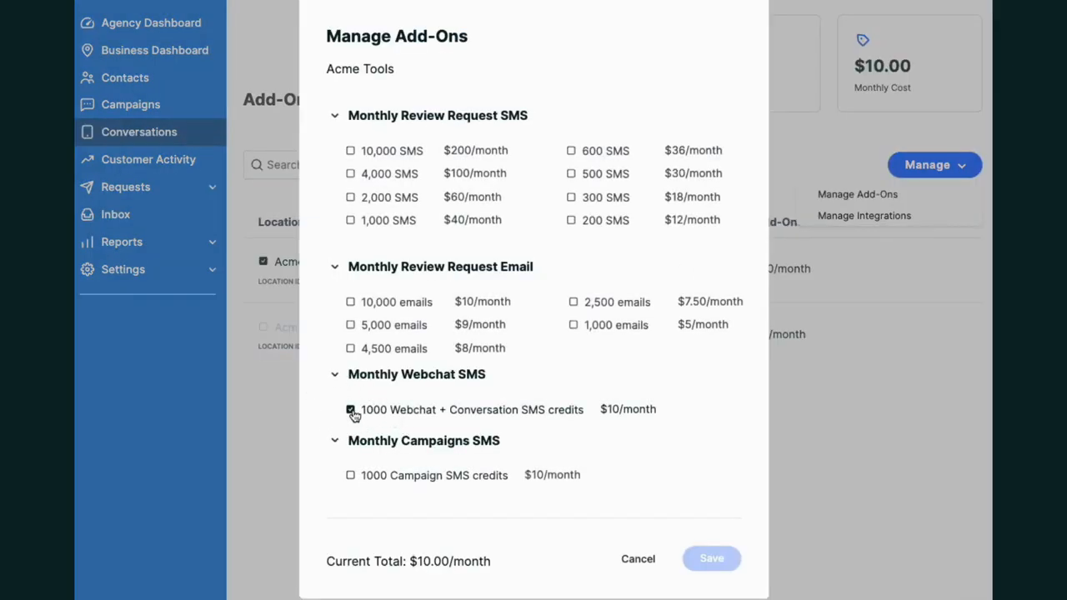
{"action": "left_click", "coordinate": [349, 410]}
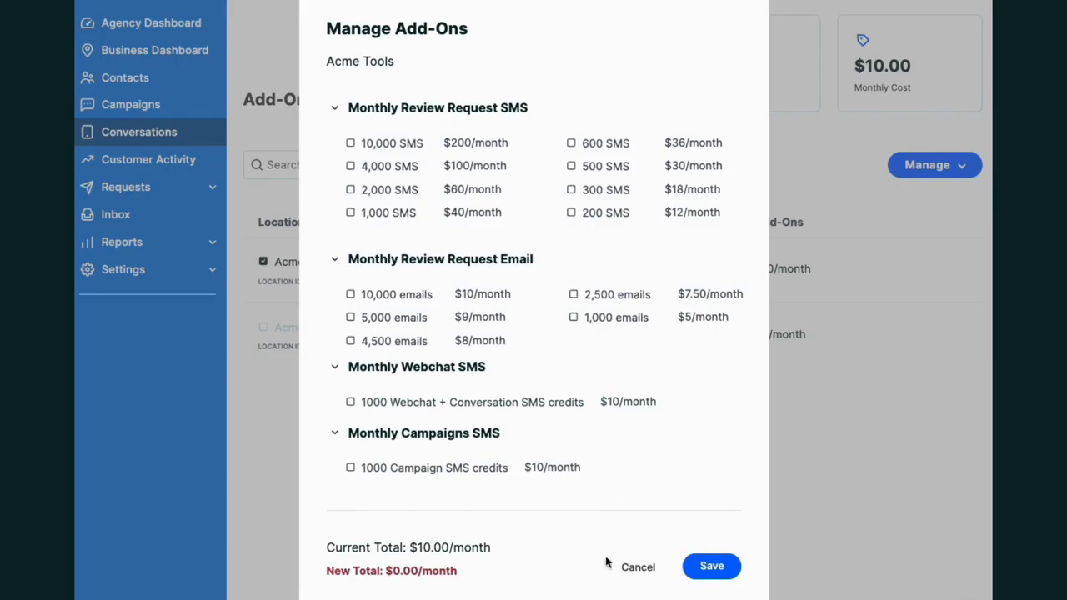
{"action": "left_click", "coordinate": [711, 566]}
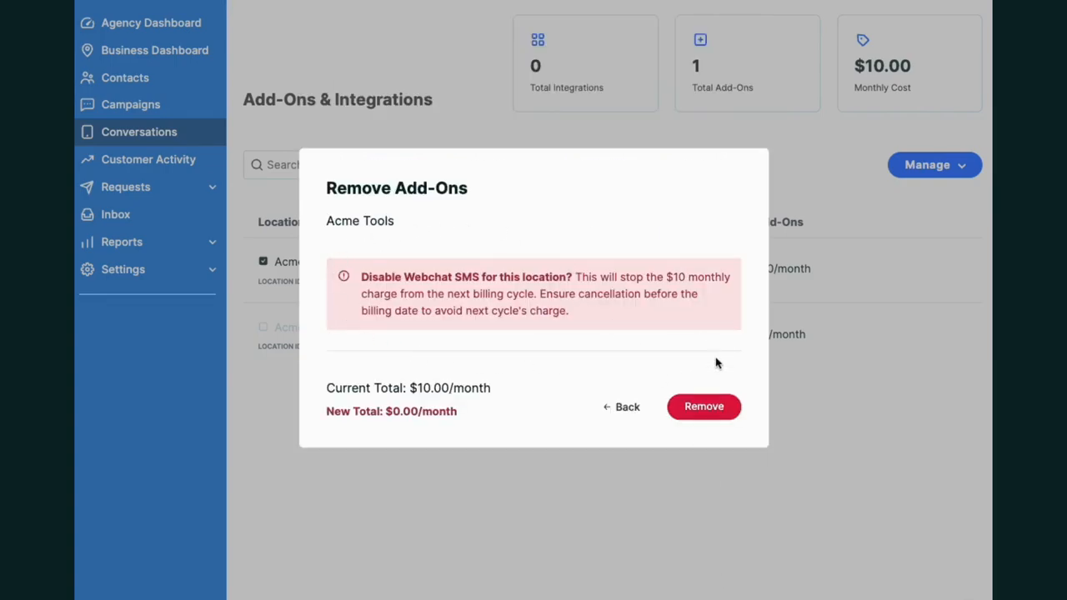
{"action": "left_click", "coordinate": [703, 407]}
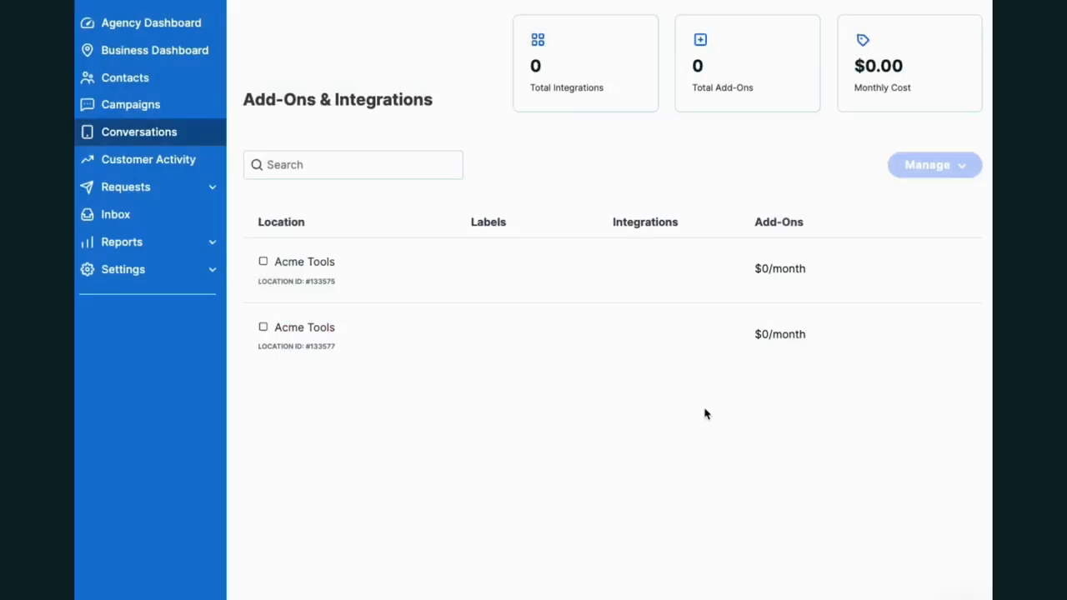
{"action": "left_click", "coordinate": [151, 23]}
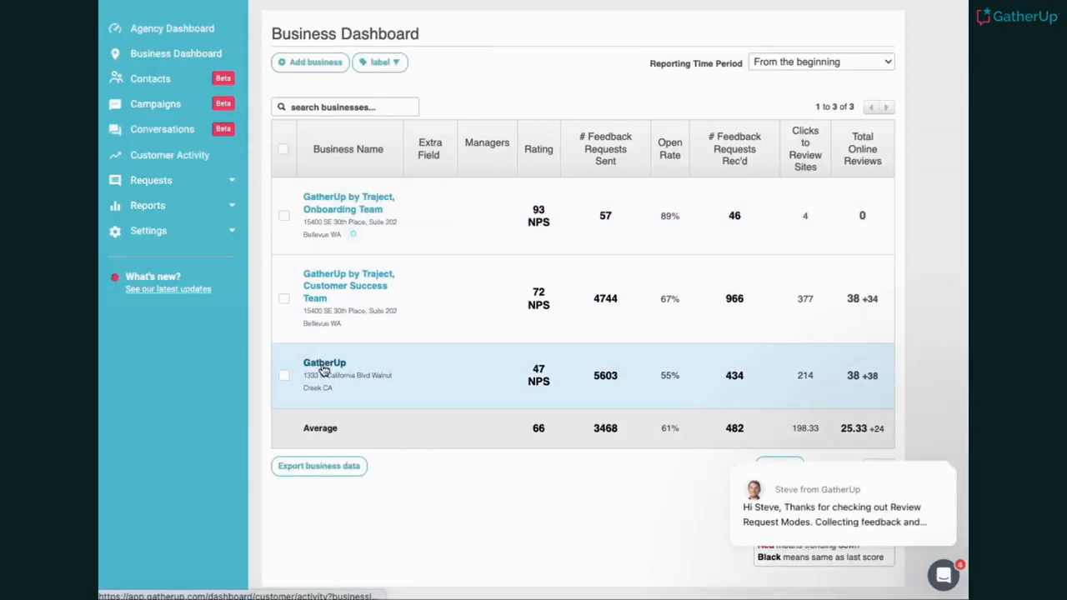
Open the GatherUp business's Webchat Widget page, then its Notifications settings
{"action": "left_click", "coordinate": [324, 362]}
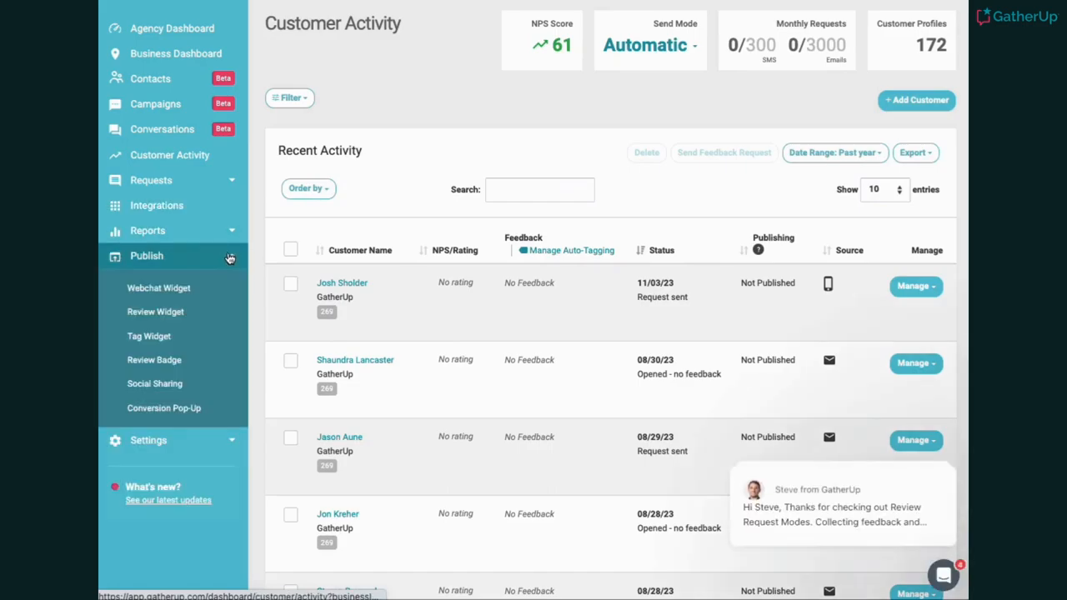
{"action": "left_click", "coordinate": [158, 287]}
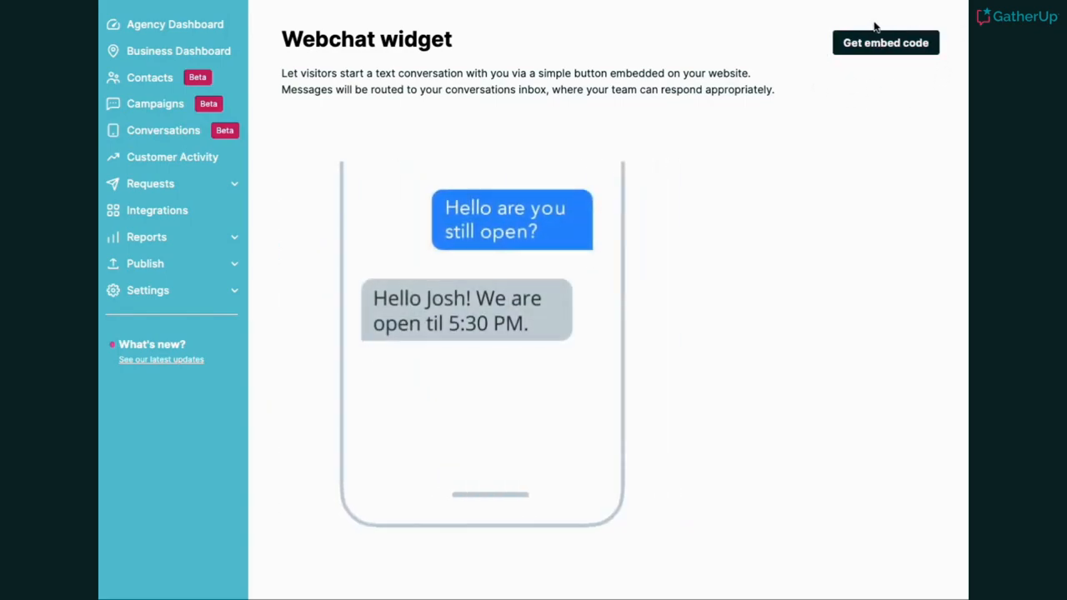
{"action": "left_click", "coordinate": [886, 42]}
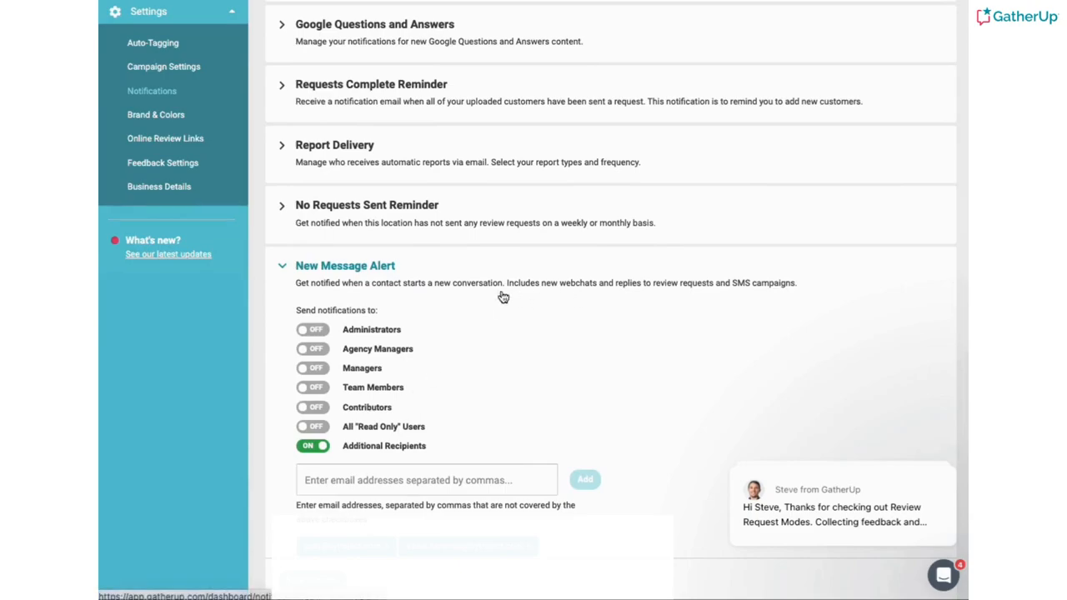
{"action": "mouse_move", "coordinate": [631, 293]}
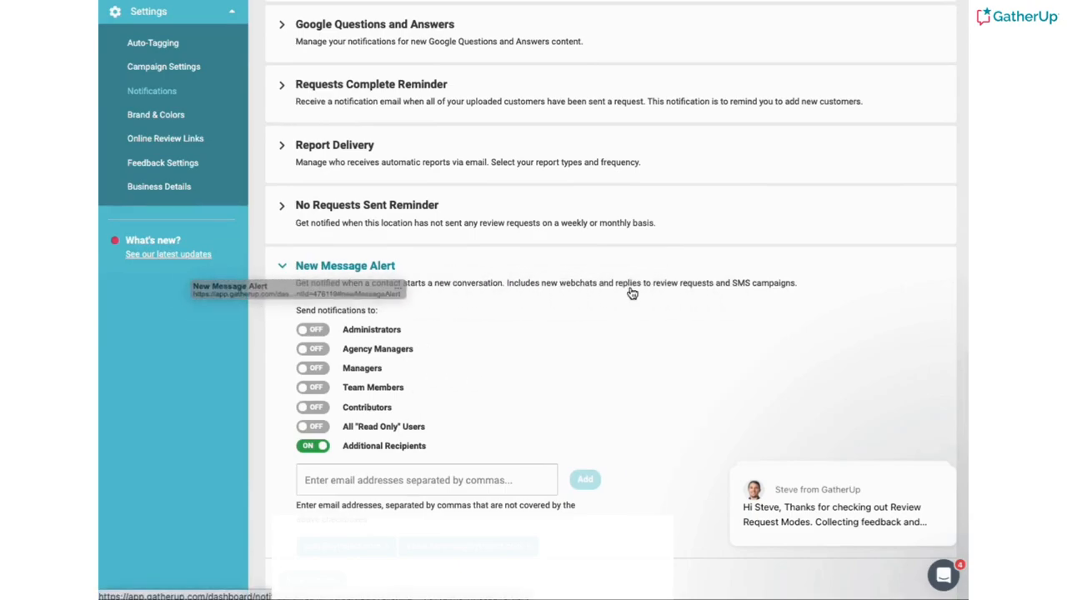
{"action": "mouse_move", "coordinate": [569, 401]}
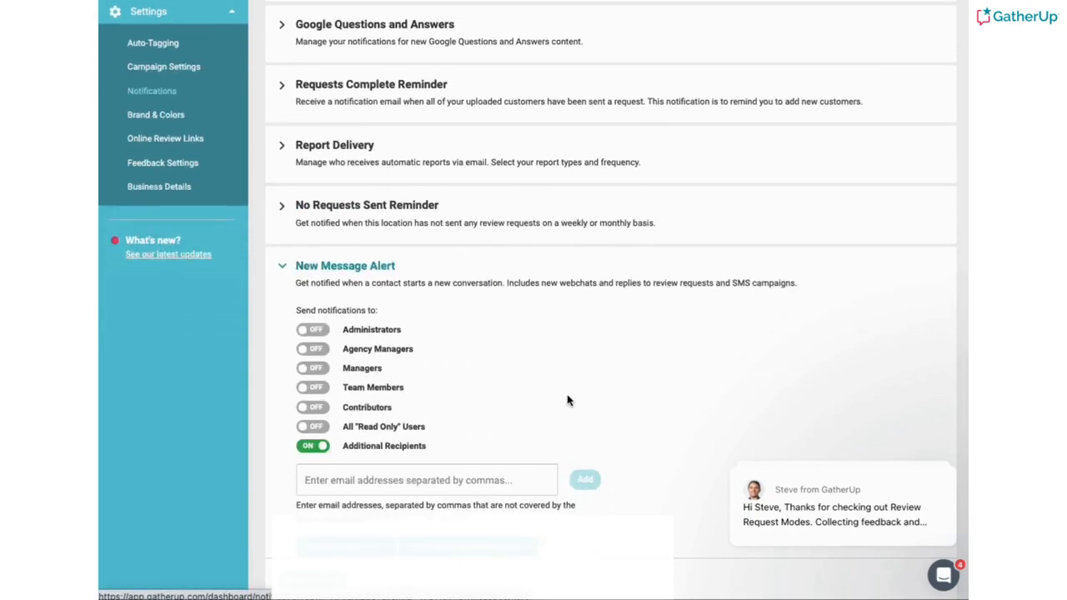
{"action": "mouse_move", "coordinate": [496, 411]}
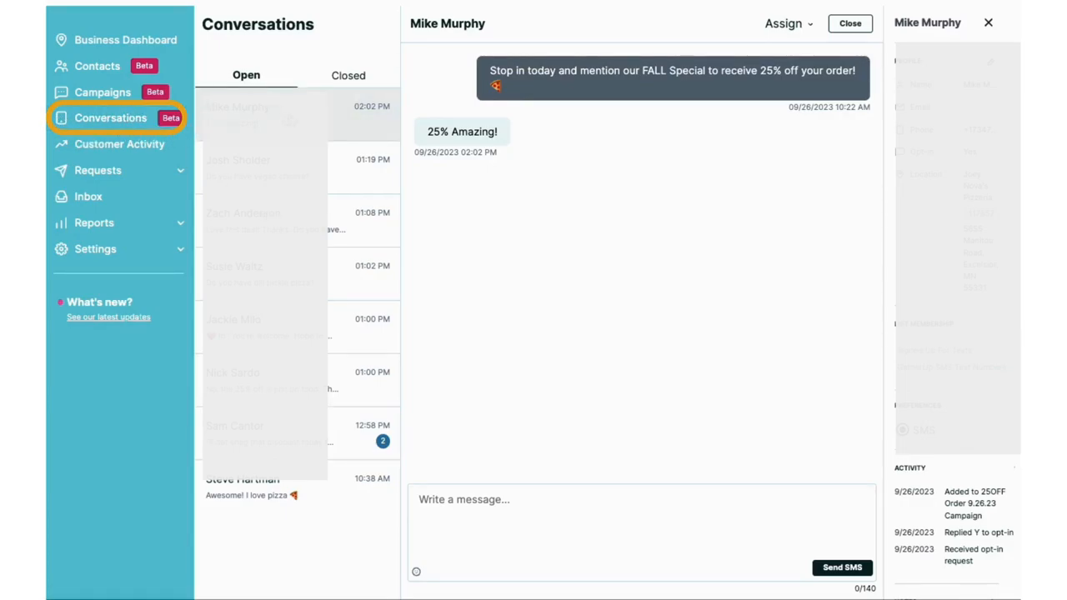
{"action": "type", "text": "Message goes here"}
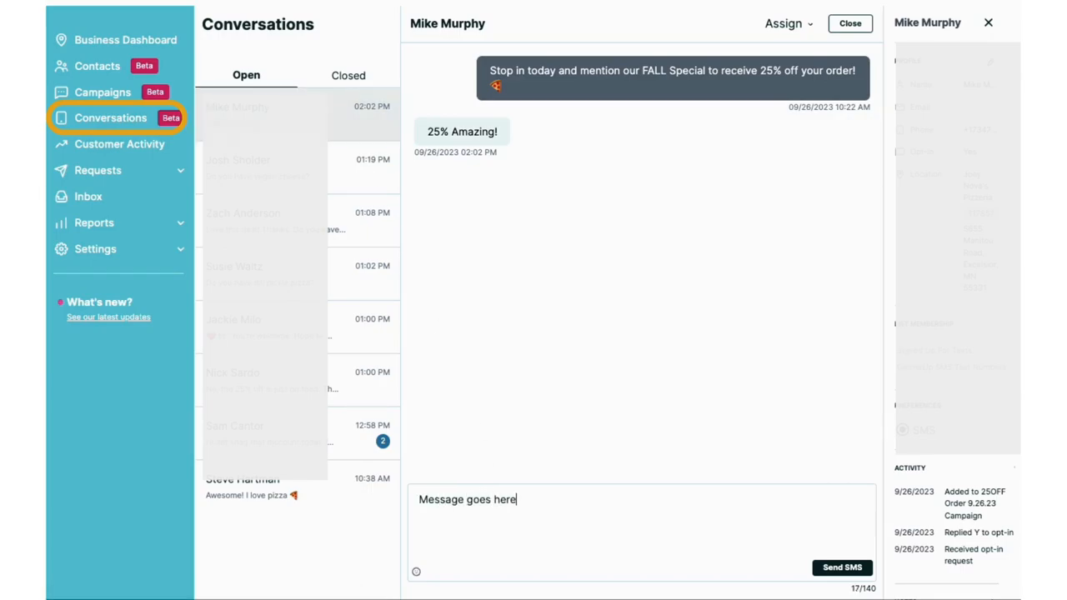
{"action": "left_click", "coordinate": [778, 24]}
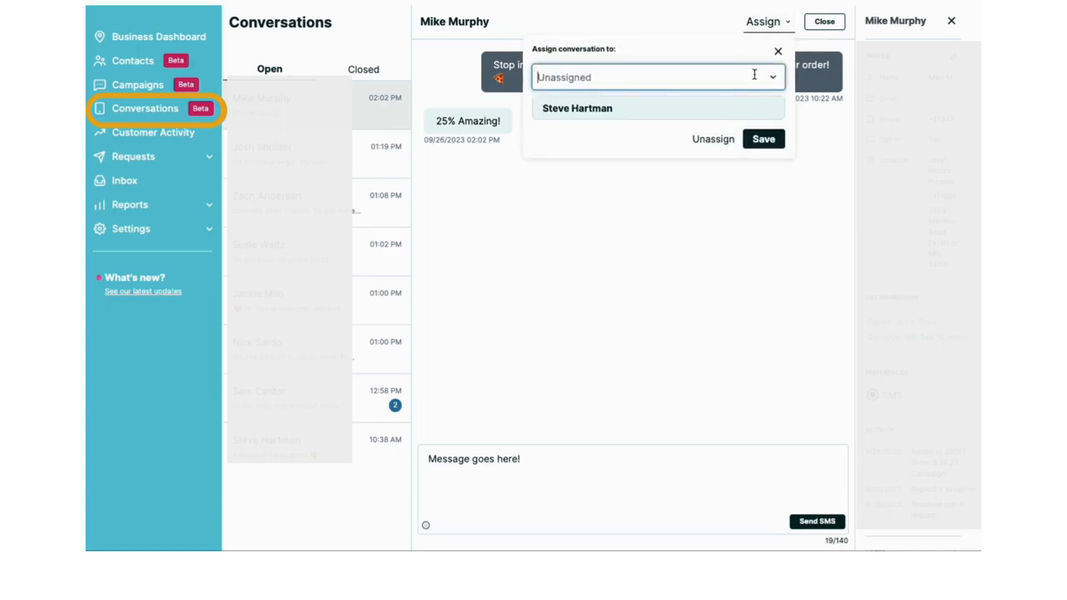
{"action": "left_click", "coordinate": [777, 51]}
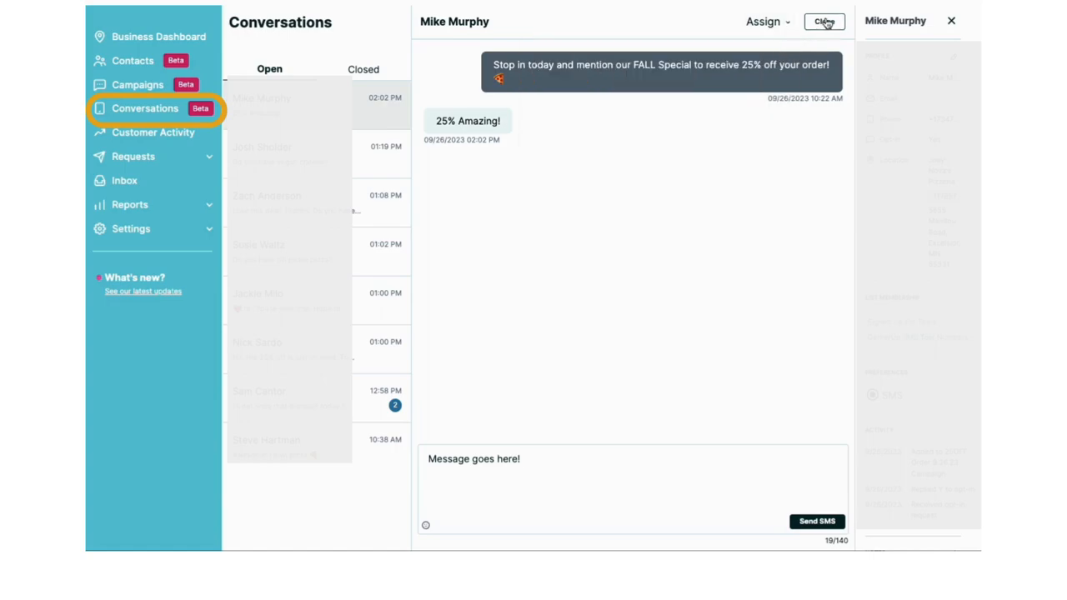
{"action": "left_click", "coordinate": [824, 21]}
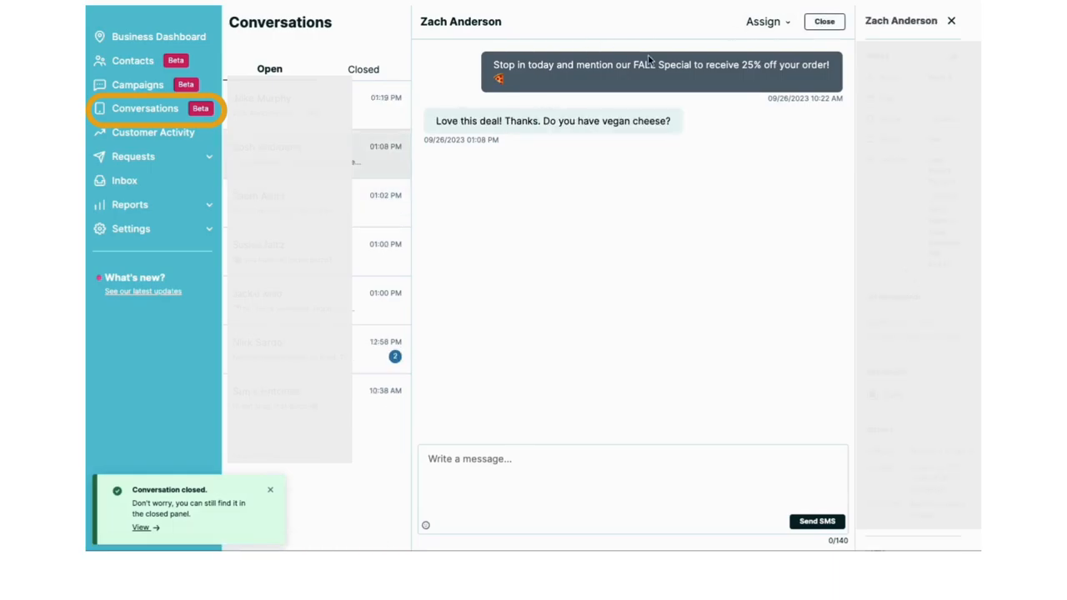